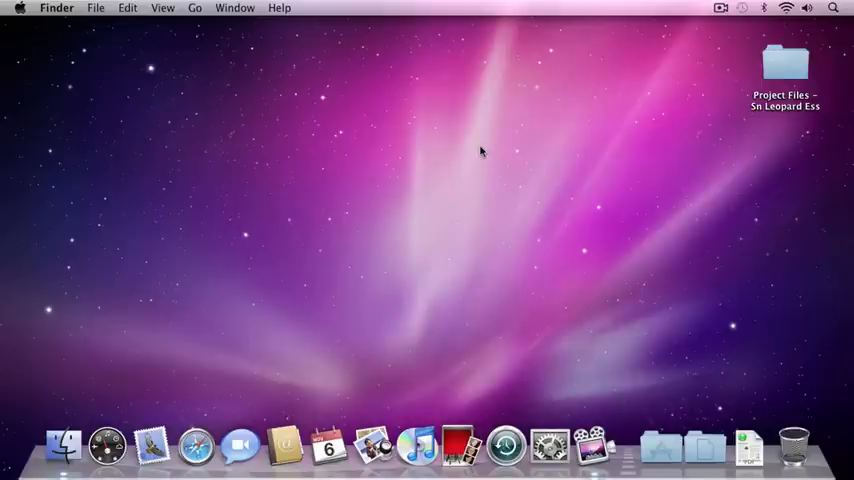
pyautogui.moveTo(466, 118)
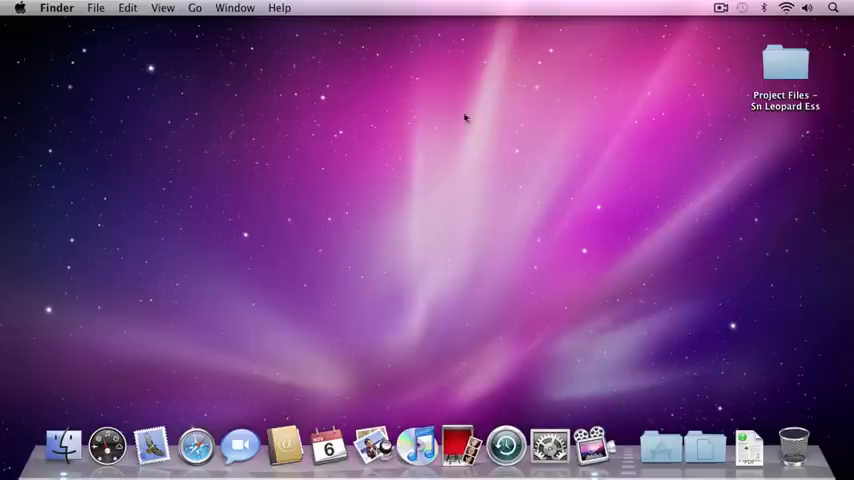
# Show the File menu's list of commands from the Finder desktop
pyautogui.click(96, 8)
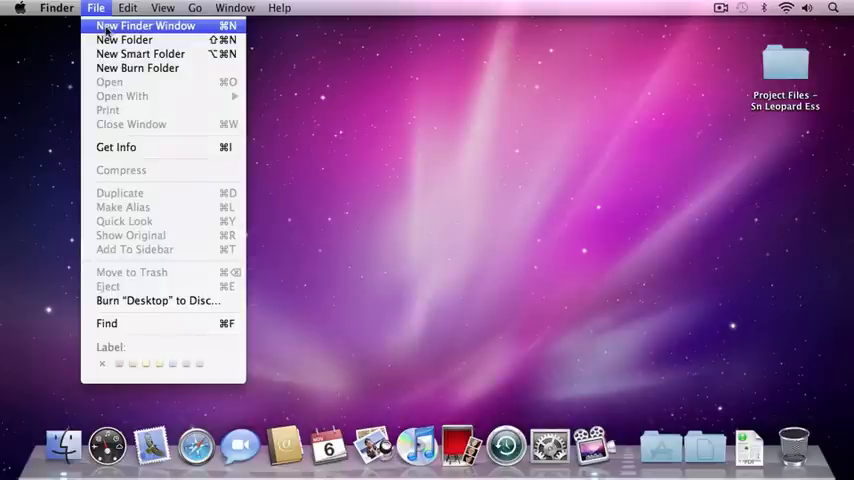
# Open a new Finder window showing the 'chad' home folder in column view
pyautogui.click(144, 24)
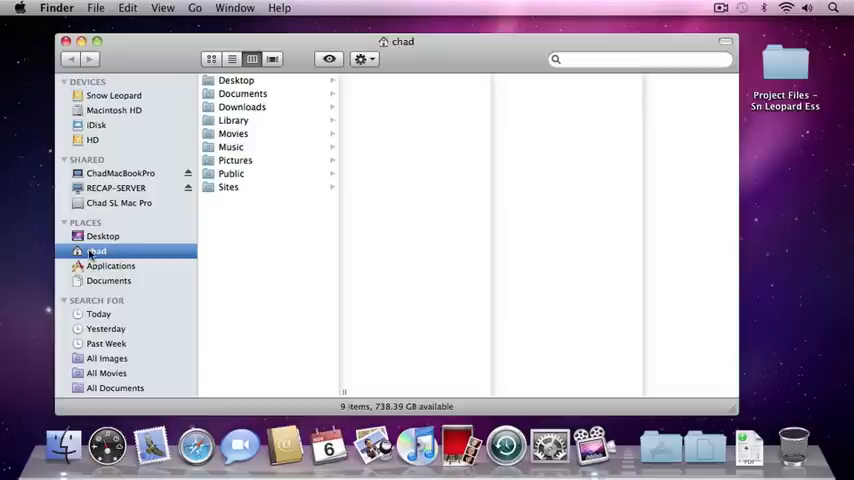
pyautogui.moveTo(298, 88)
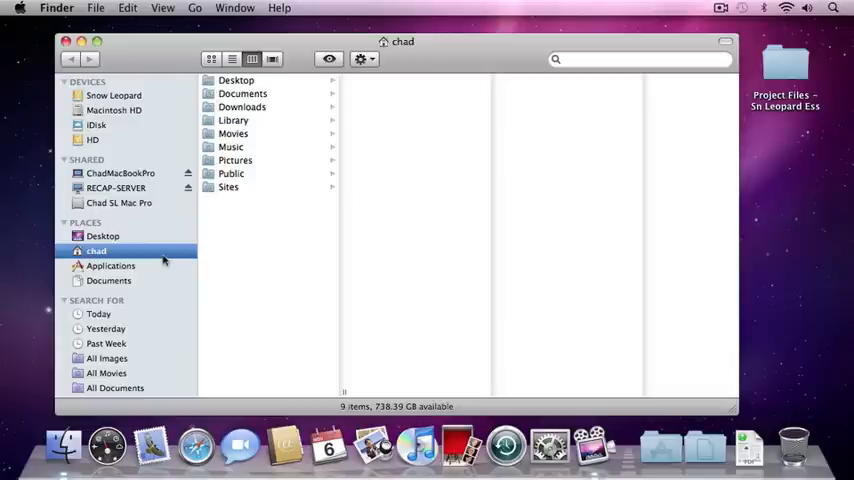
pyautogui.moveTo(276, 152)
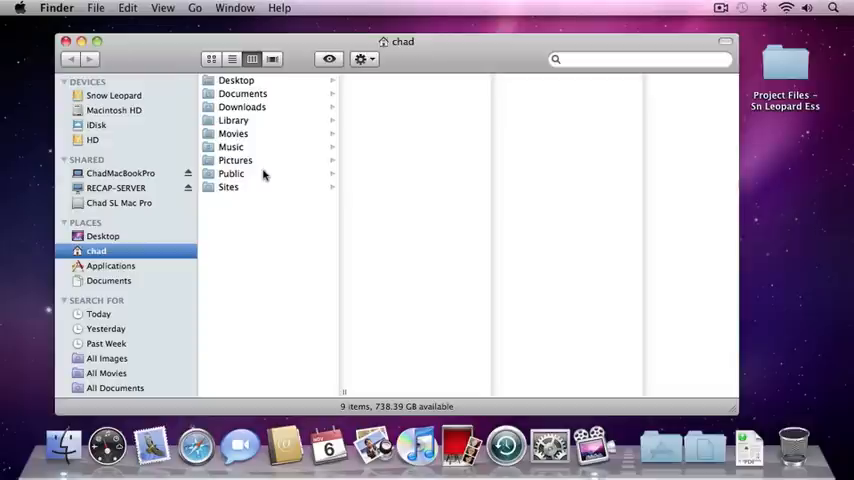
pyautogui.moveTo(264, 88)
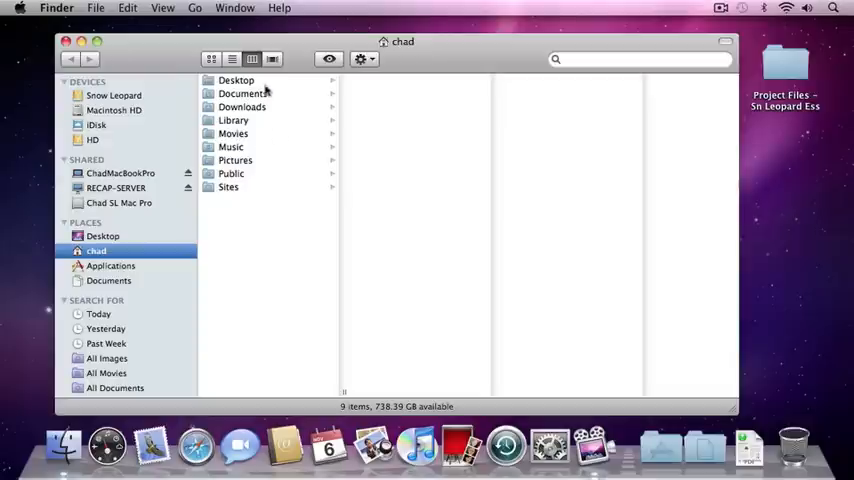
pyautogui.moveTo(248, 186)
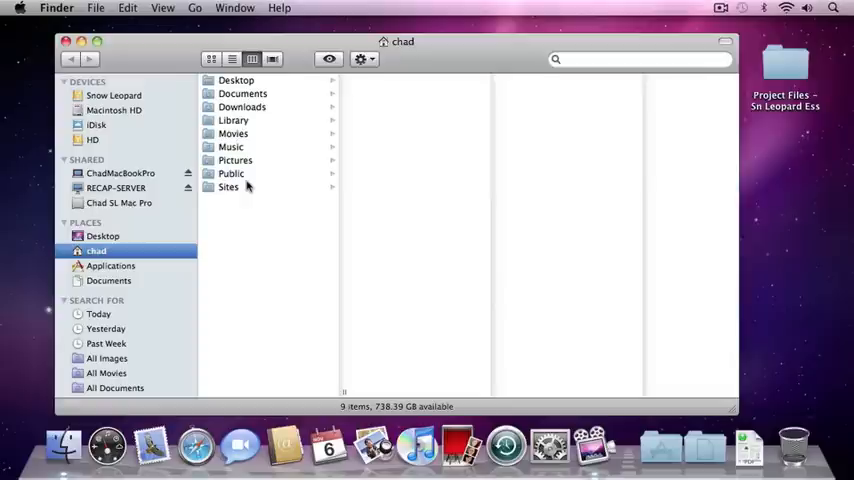
pyautogui.moveTo(248, 150)
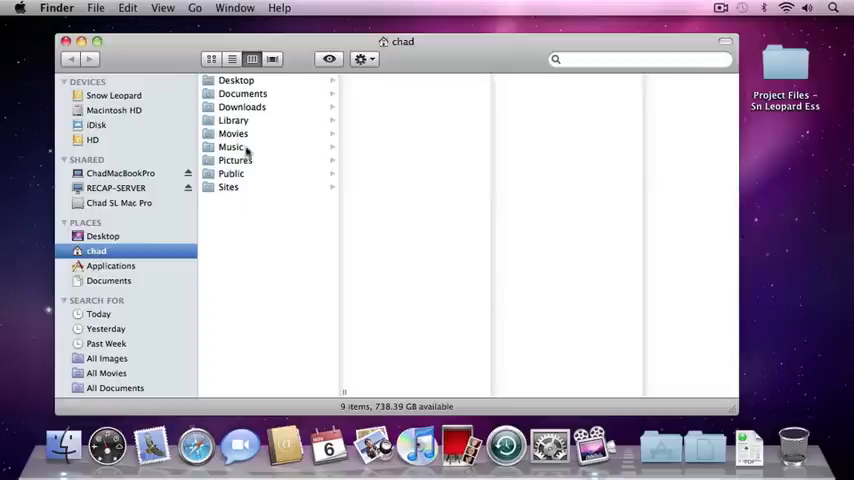
pyautogui.moveTo(308, 46)
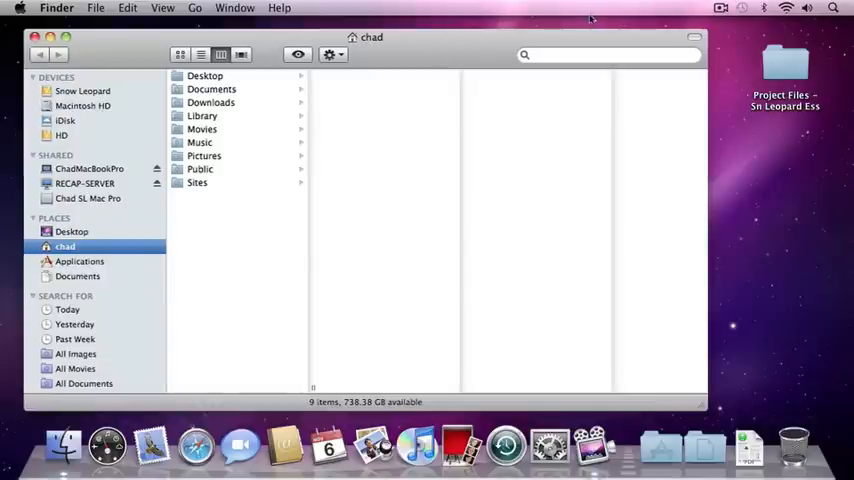
pyautogui.moveTo(264, 112)
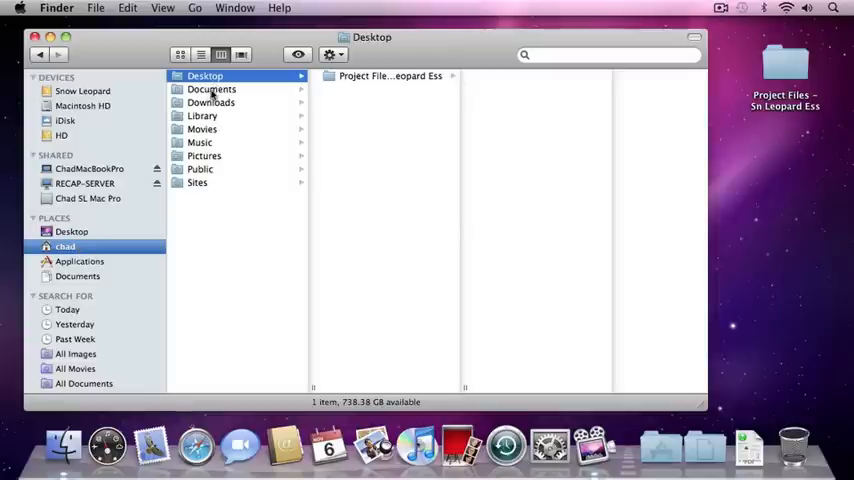
# Browse Documents, Downloads and then Library, showing Library's 27 subfolders
pyautogui.click(212, 88)
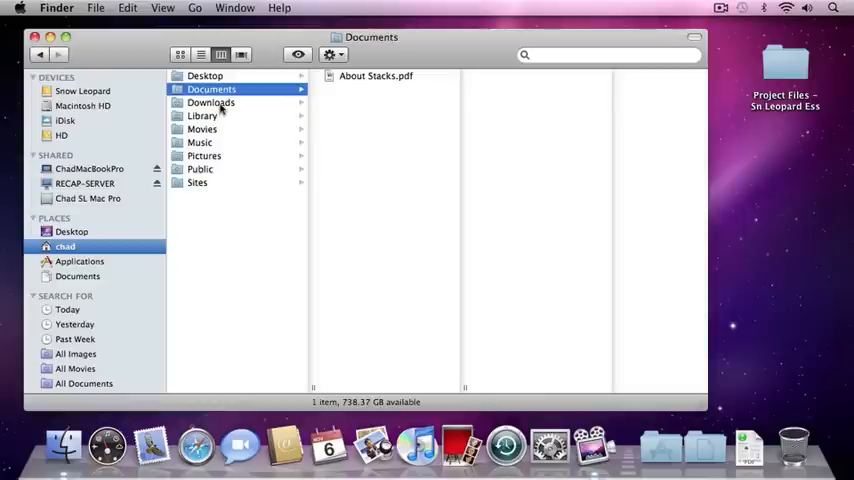
pyautogui.click(210, 102)
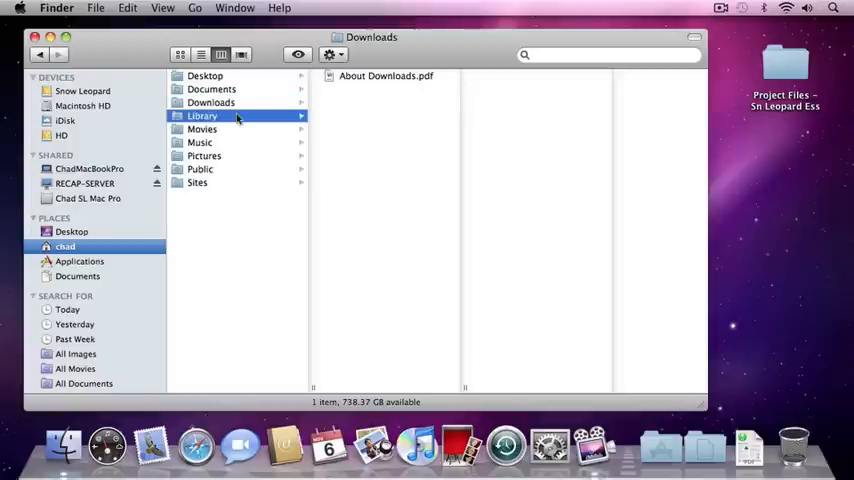
pyautogui.click(200, 116)
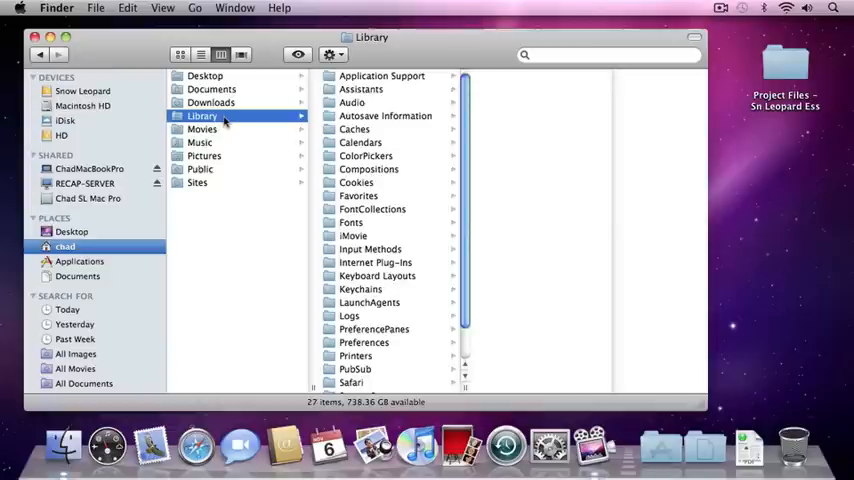
# Browse the empty Movies and Music folders, then Pictures with its iChat Icons item
pyautogui.click(200, 128)
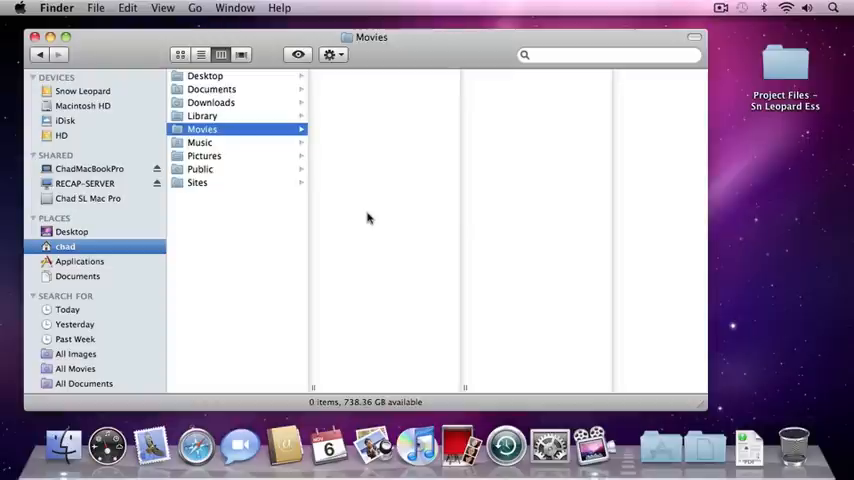
pyautogui.moveTo(380, 126)
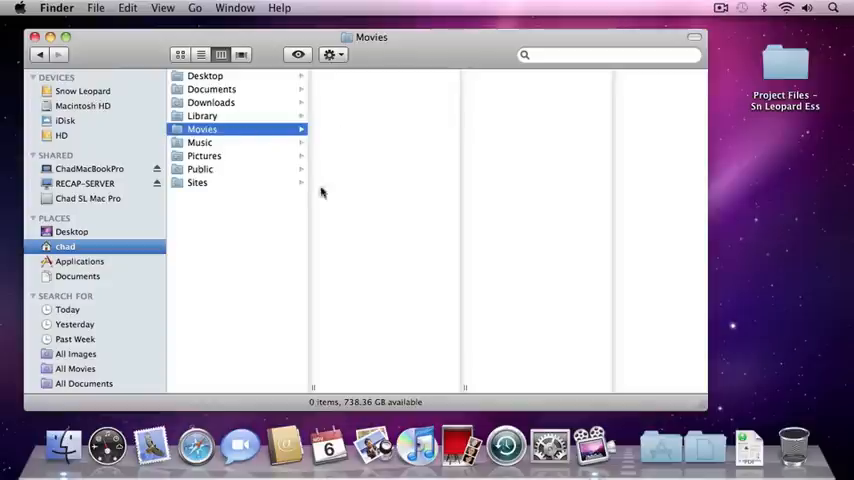
pyautogui.click(200, 142)
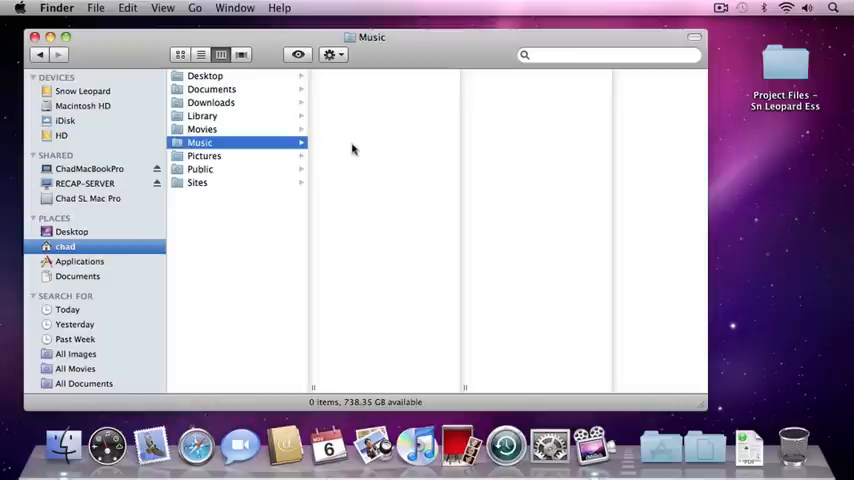
pyautogui.moveTo(400, 140)
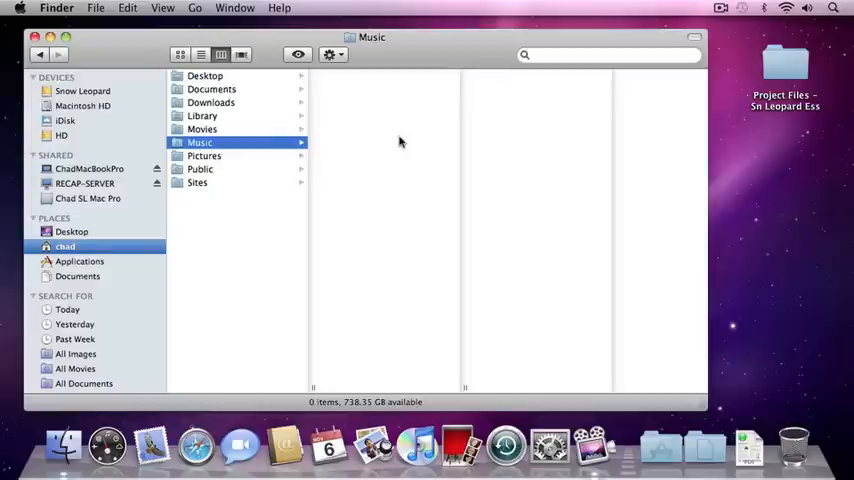
pyautogui.click(204, 156)
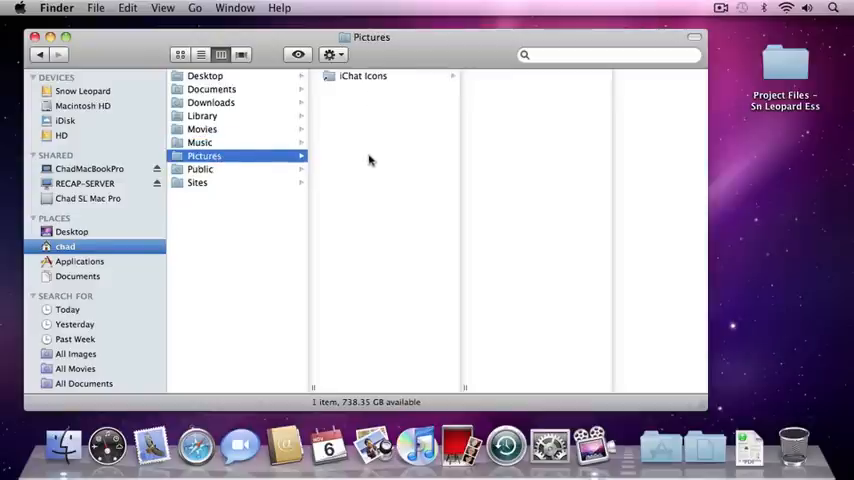
pyautogui.moveTo(370, 214)
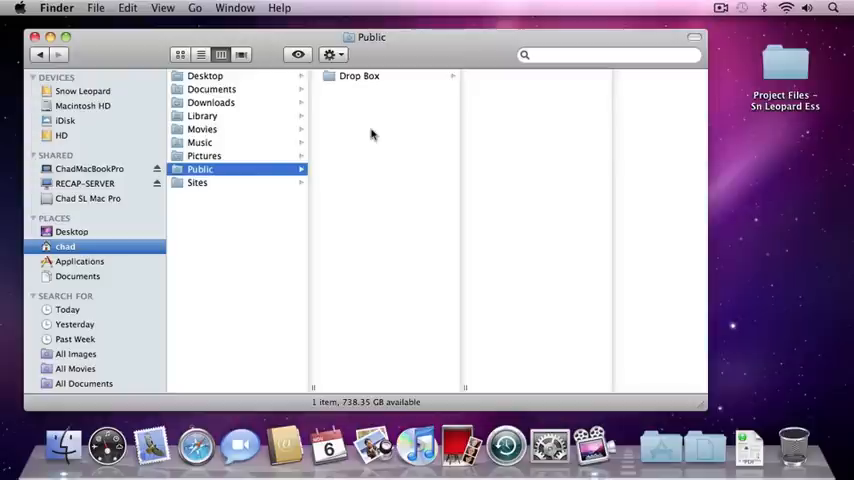
pyautogui.moveTo(216, 188)
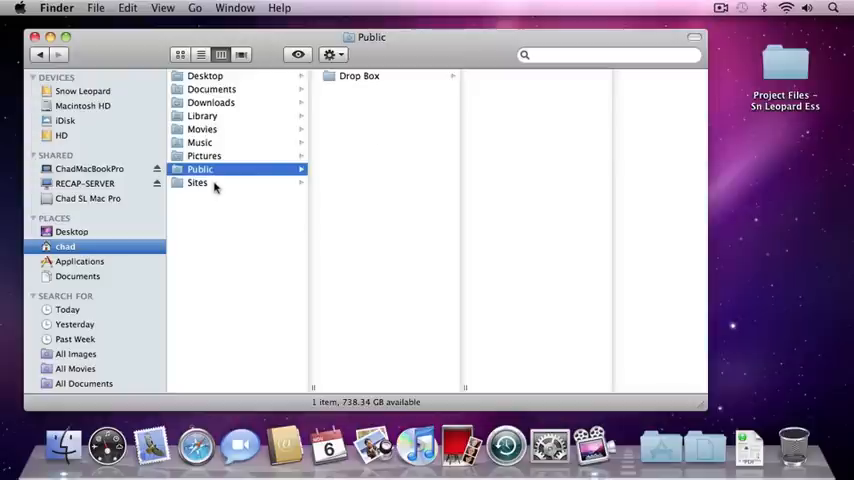
# Browse into Sites, revealing its images folder and index.html
pyautogui.click(196, 182)
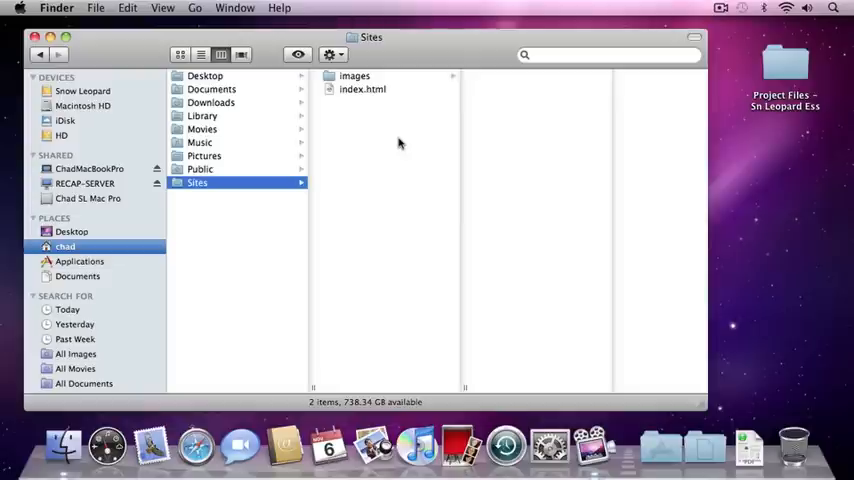
pyautogui.moveTo(342, 132)
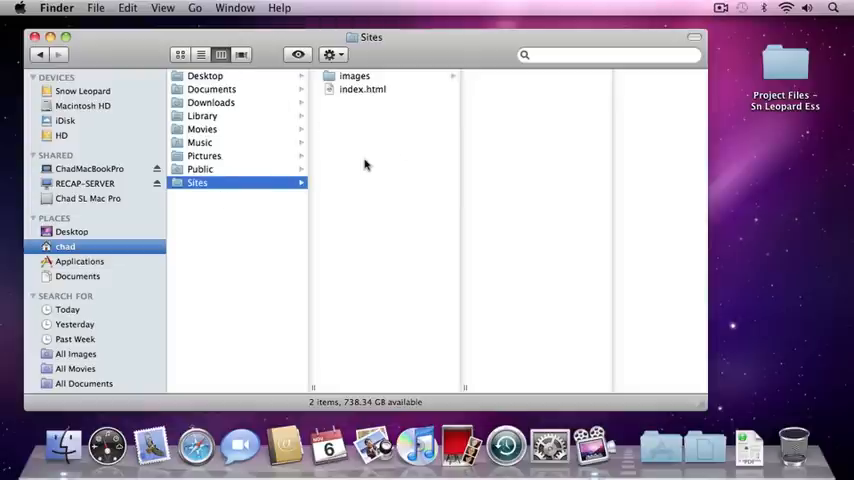
pyautogui.moveTo(376, 172)
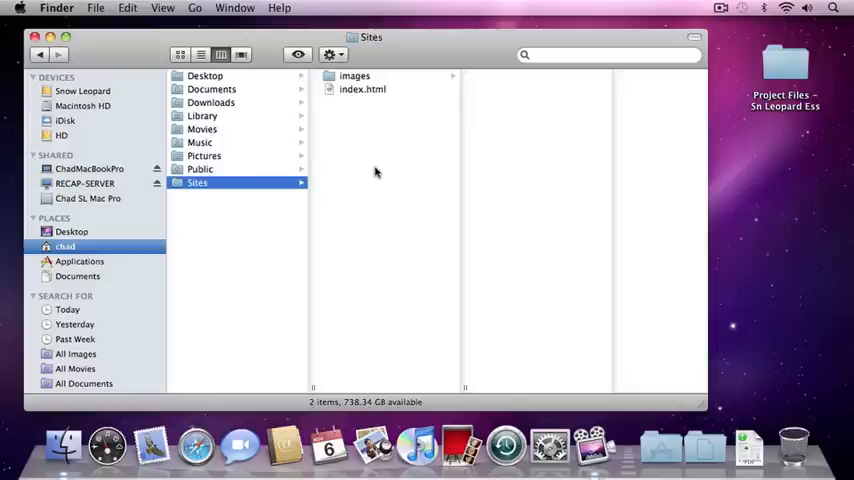